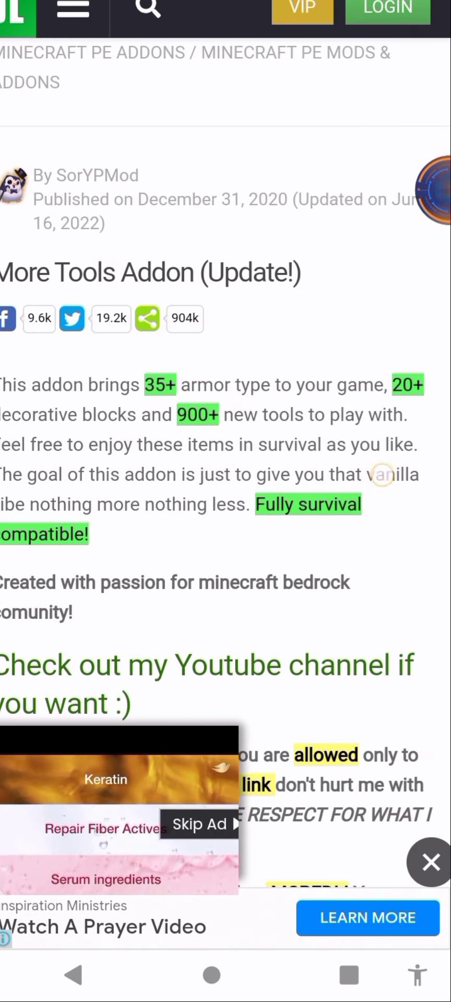
Scroll down the More Tools addon page to reach the RP download link and leaving-site notice.
scroll("down", 3)
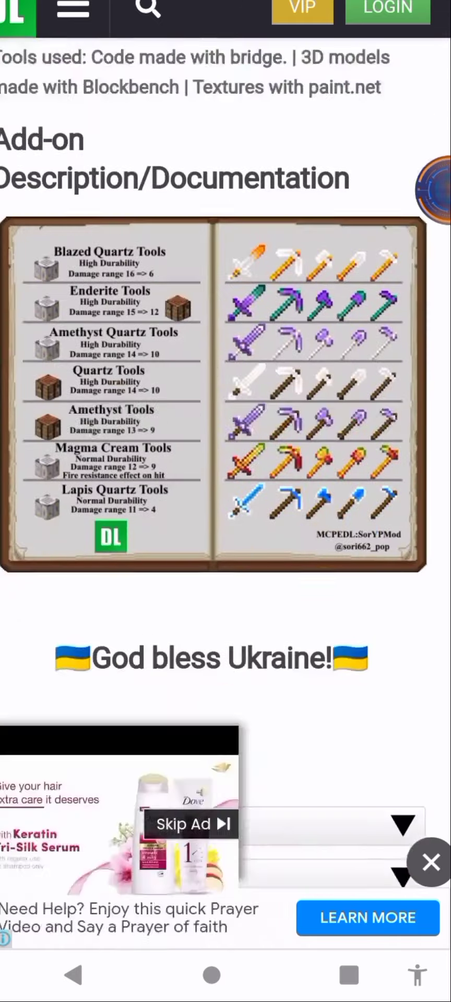
scroll("down", 3)
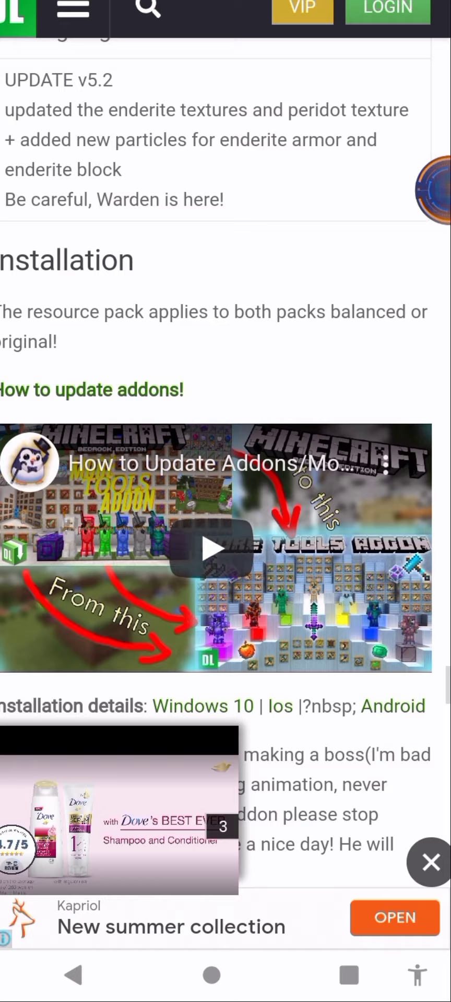
scroll("down", 3)
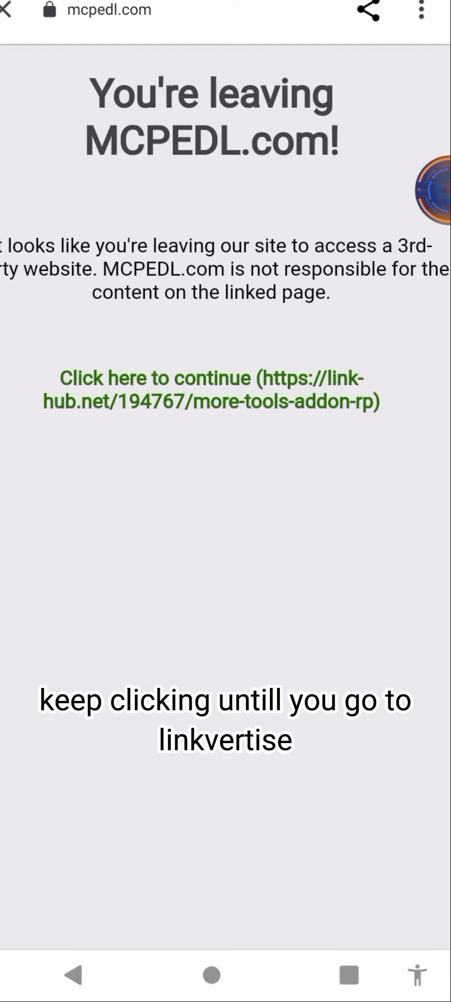
Continue to the external RP link and complete the Discover articles free-access step.
left_click(211, 389)
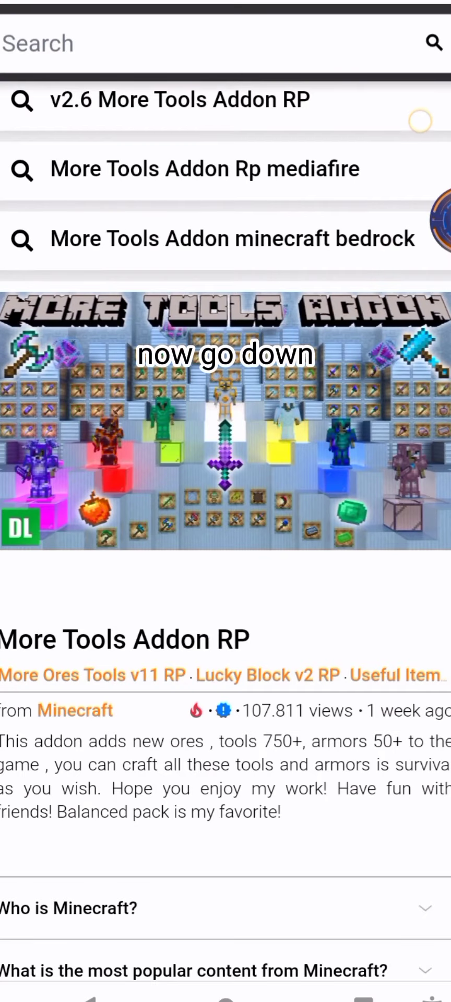
scroll("down", 3)
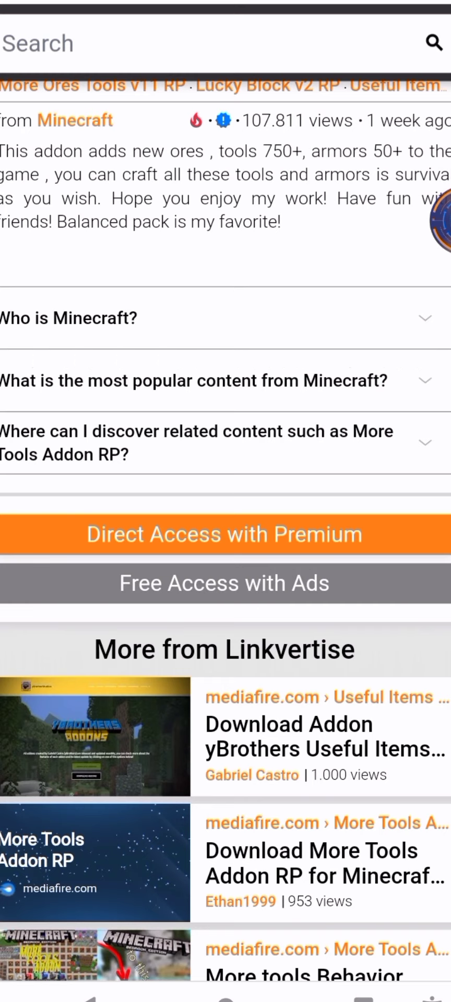
scroll("down", 3)
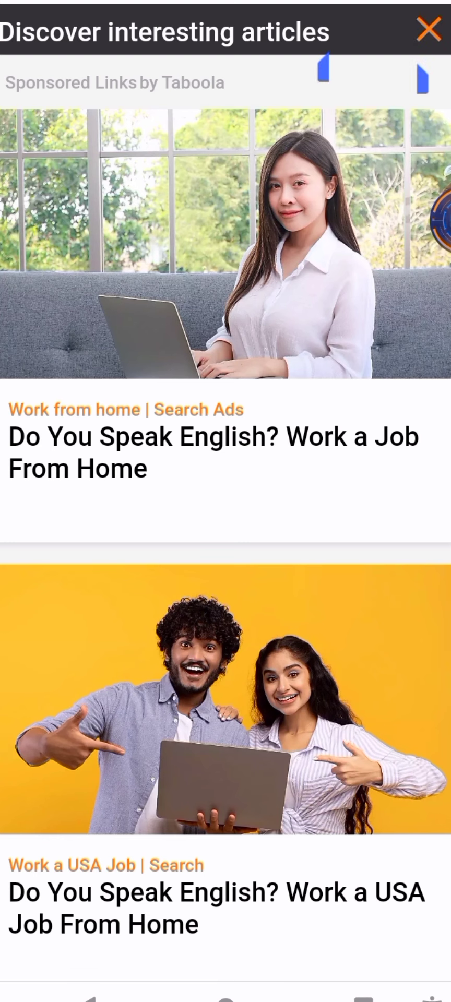
left_click(429, 31)
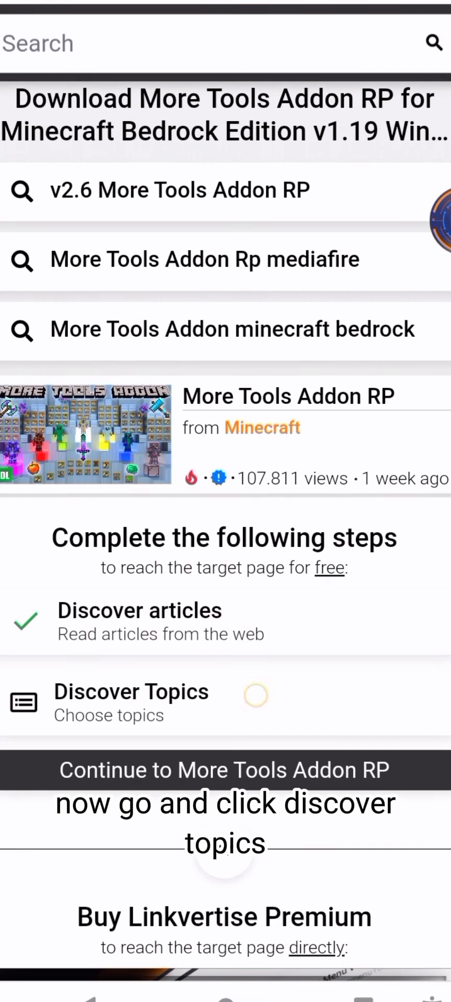
Complete the Discover Topics step by choosing the first topic and closing the overlay.
left_click(131, 702)
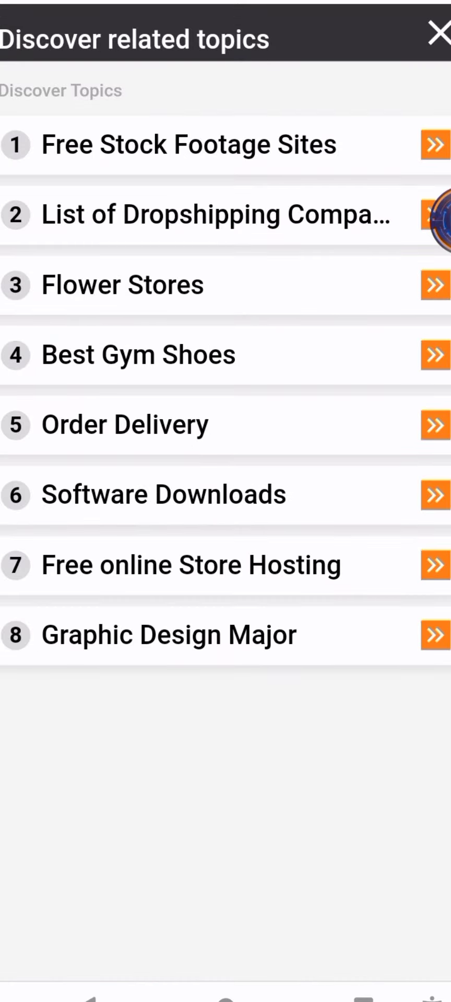
left_click(188, 144)
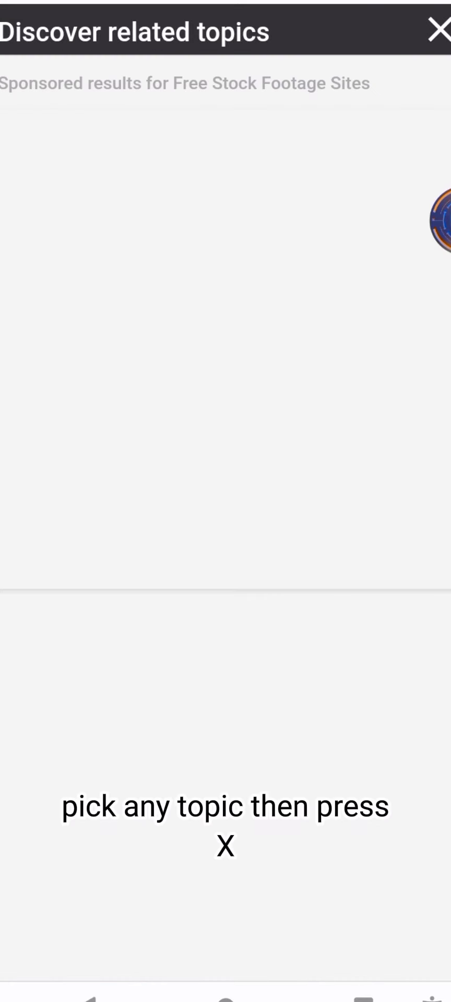
left_click(439, 31)
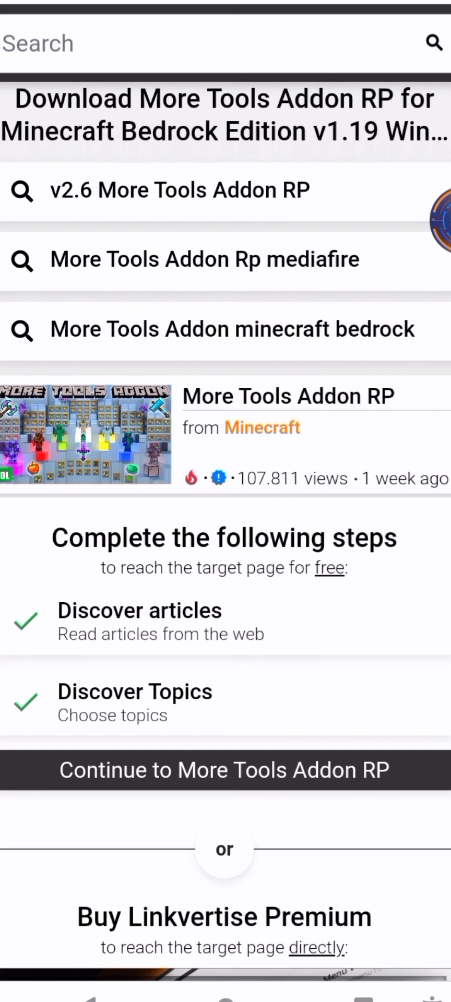
scroll("down", 3)
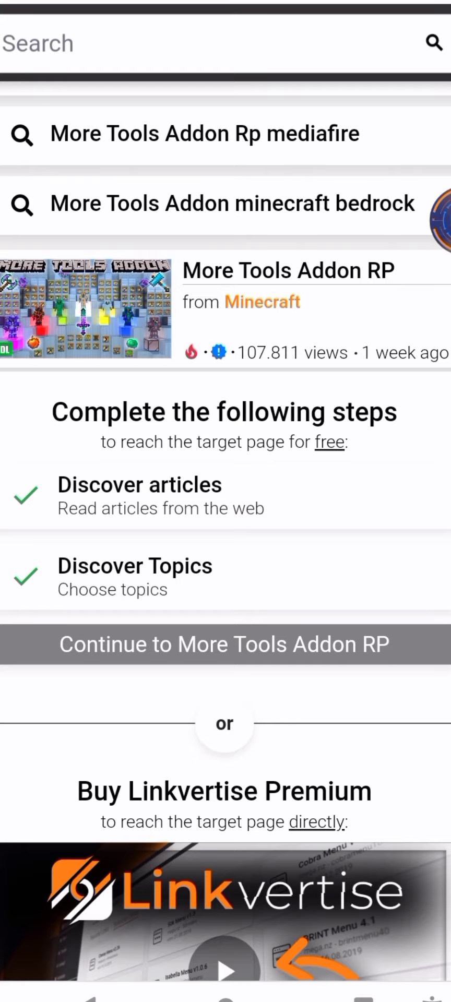
Continue to the More Tools Addon RP download and repeat for the BP link.
left_click(224, 644)
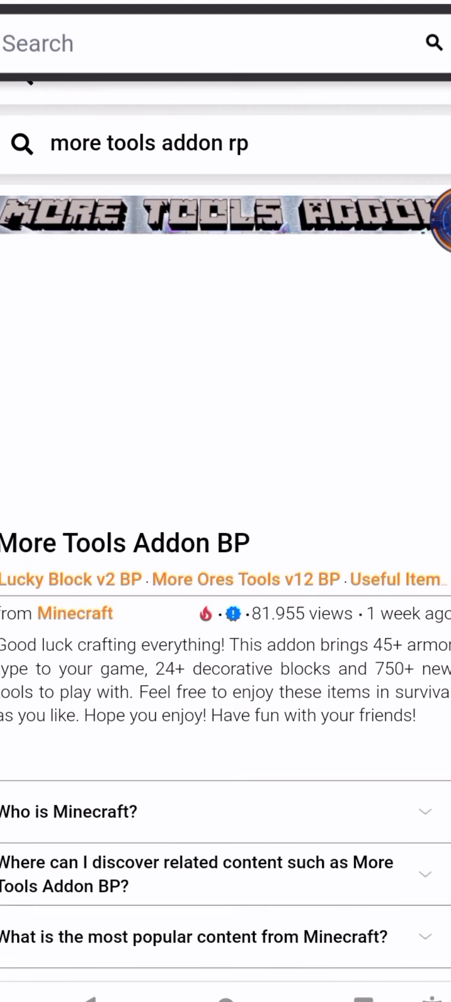
scroll("down", 3)
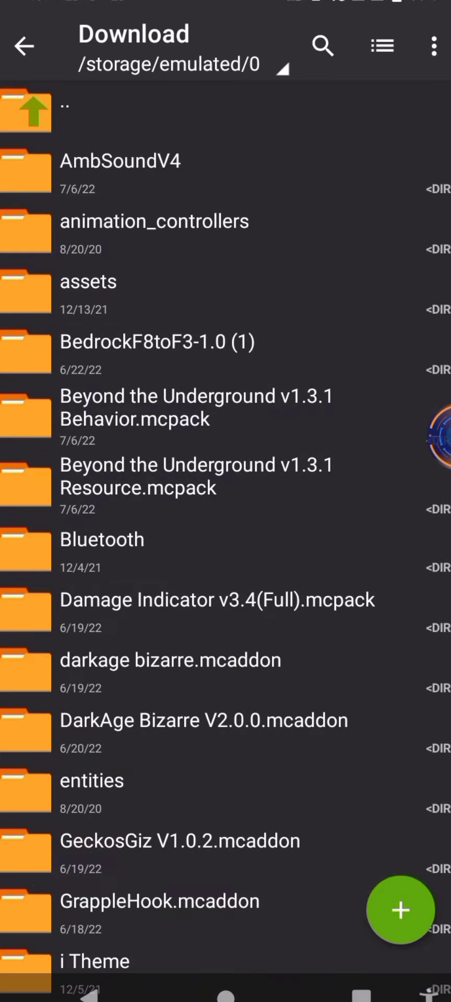
Rename MoreTools v5.2 BP.mcaddon.zip in the Download folder to drop the .zip ending.
scroll("down", 3)
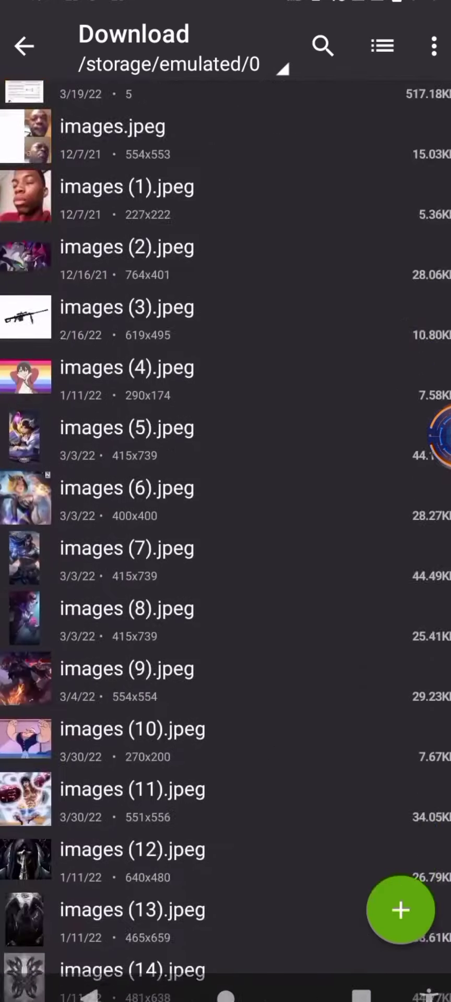
scroll("down", 3)
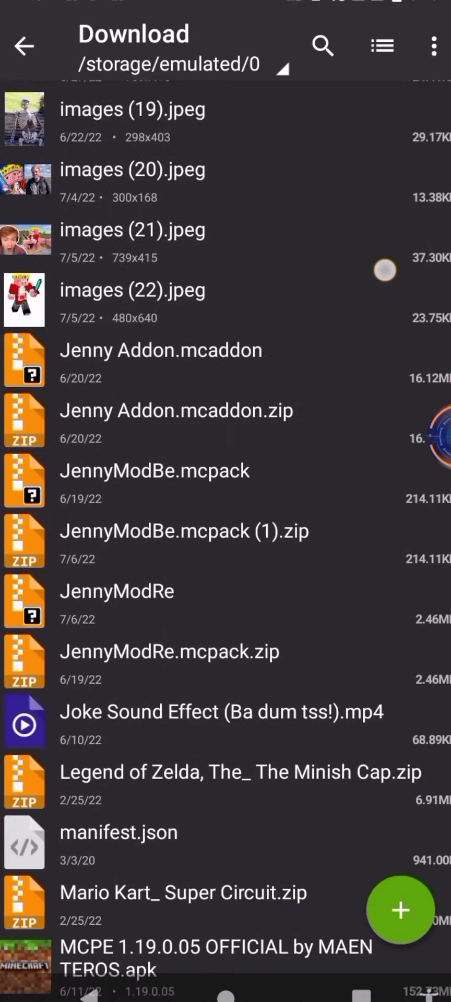
scroll("down", 3)
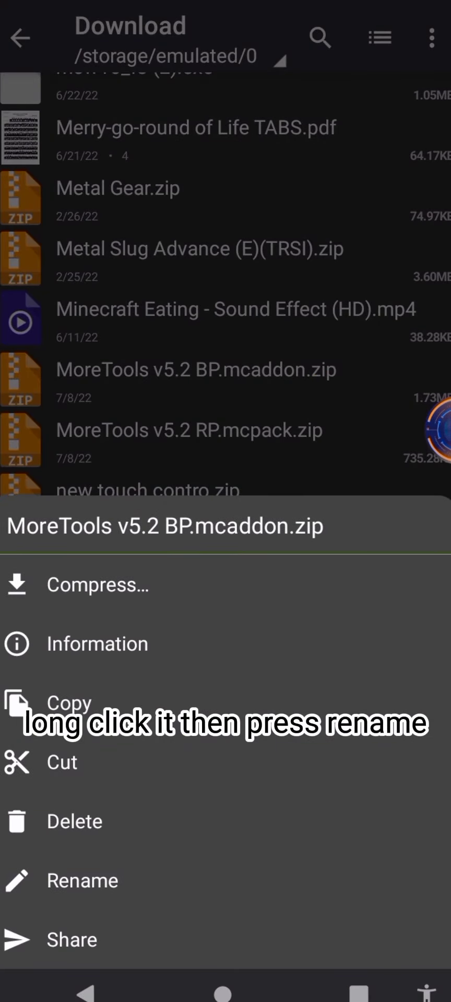
left_click(82, 881)
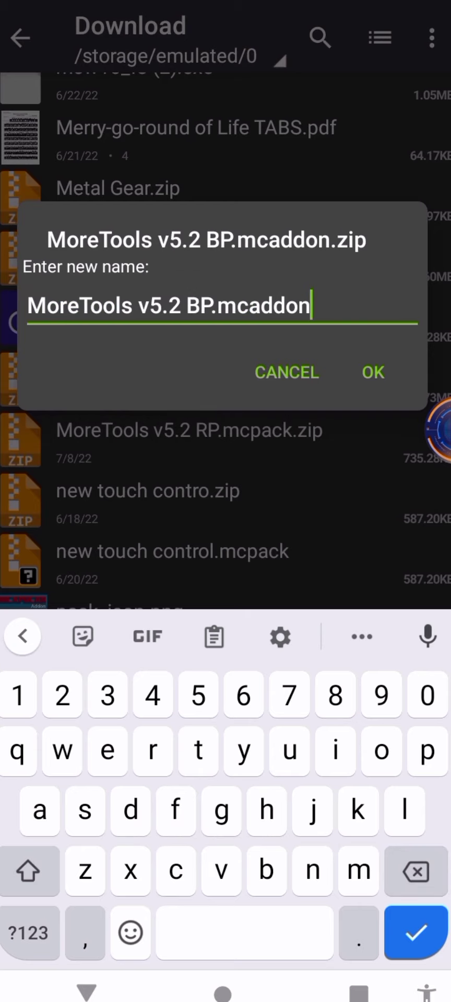
left_click(373, 372)
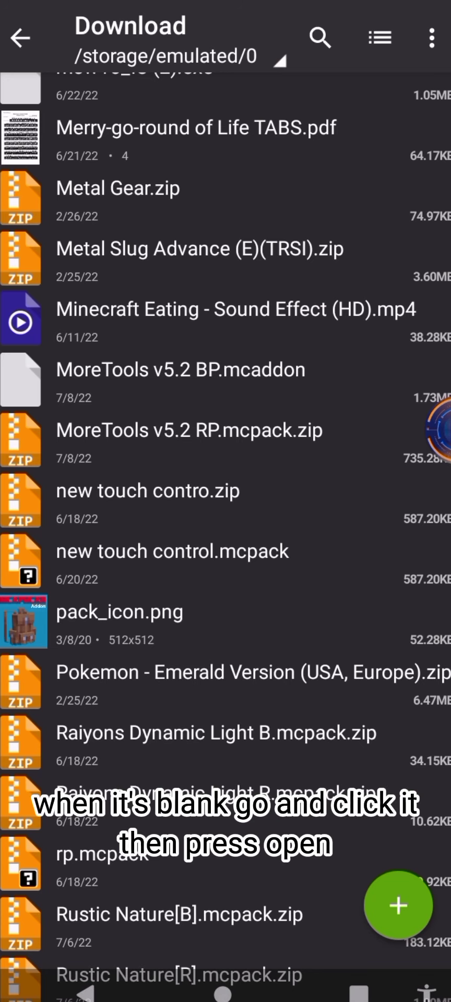
Open MoreTools v5.2 BP.mcaddon so Minecraft imports it.
left_click(181, 379)
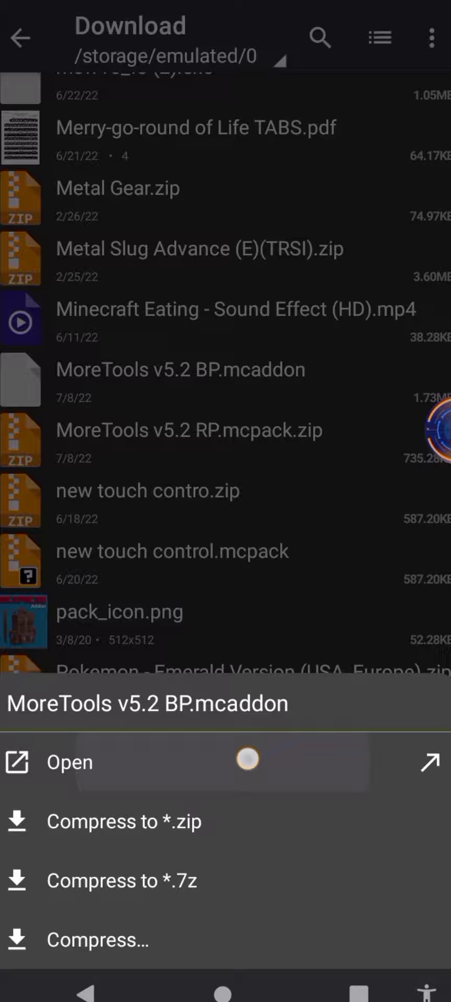
left_click(70, 763)
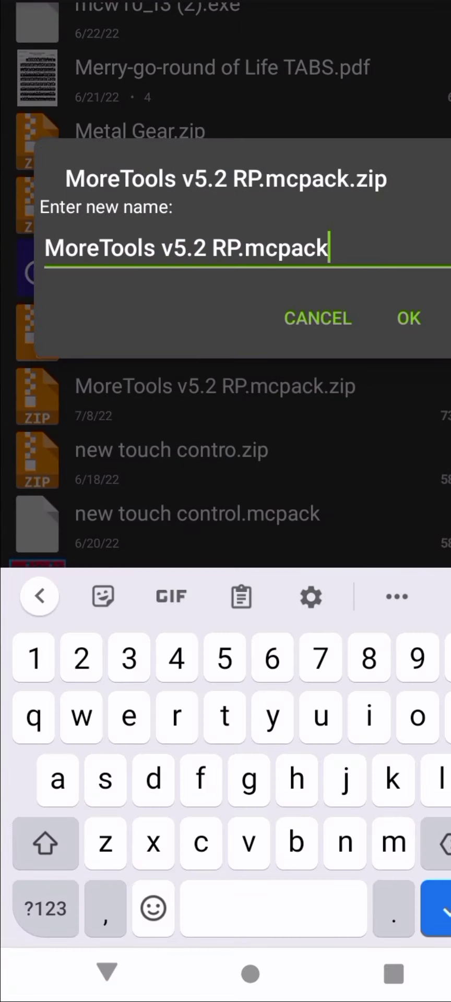
Rename to MoreTools v5.2 RP.mcpack and open it for Minecraft import.
left_click(409, 318)
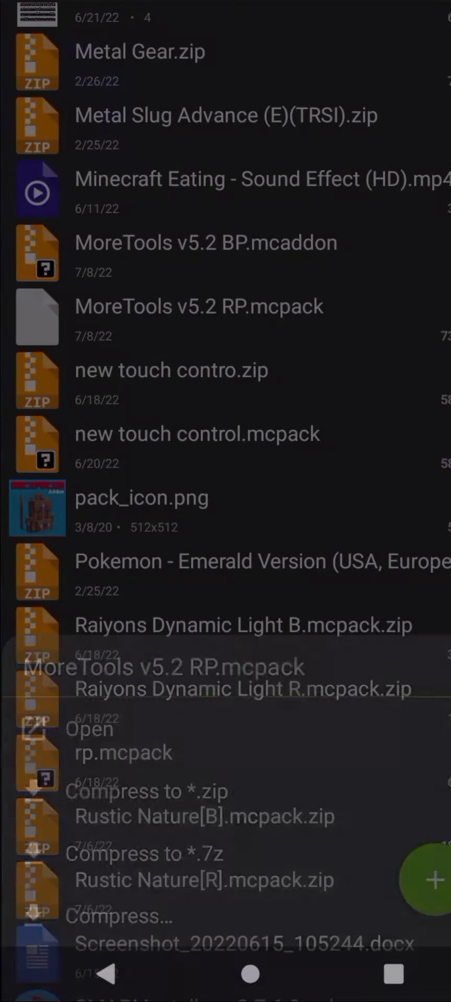
left_click(90, 730)
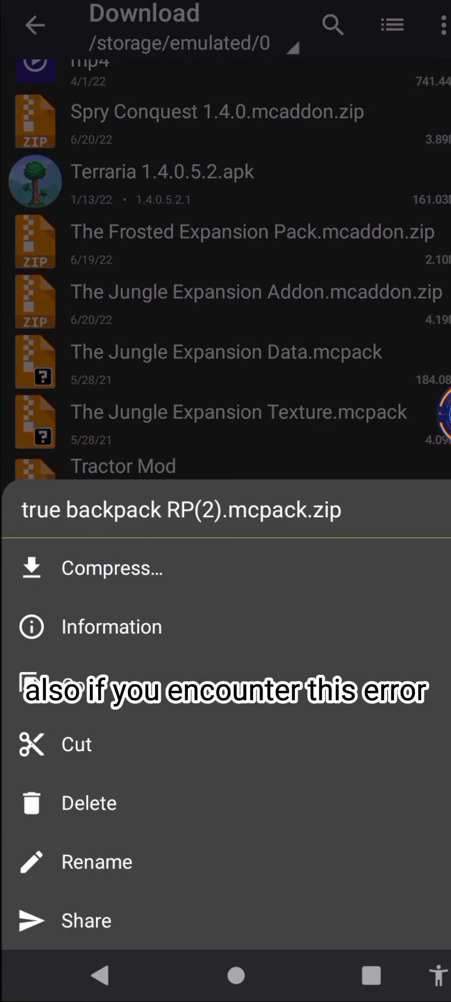
Show the rename prompt for true backpack RP(2).mcpack.zip as an example.
left_click(96, 863)
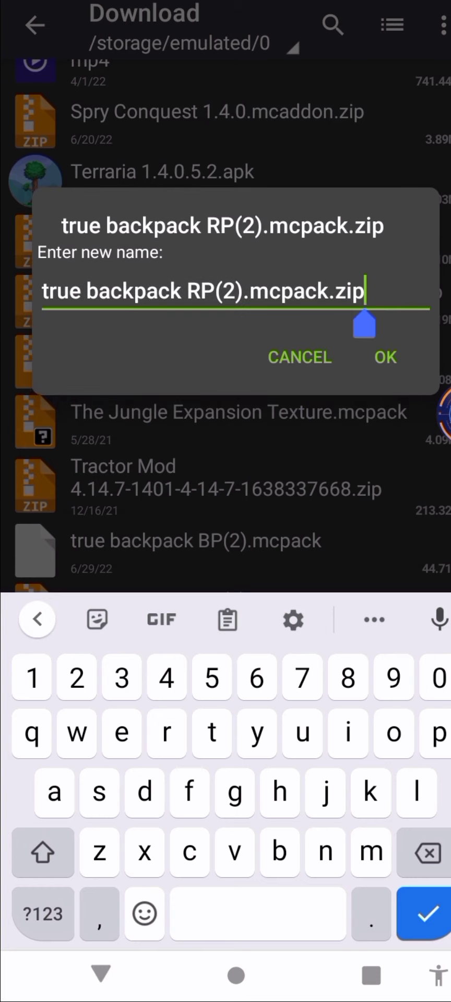
left_click(384, 357)
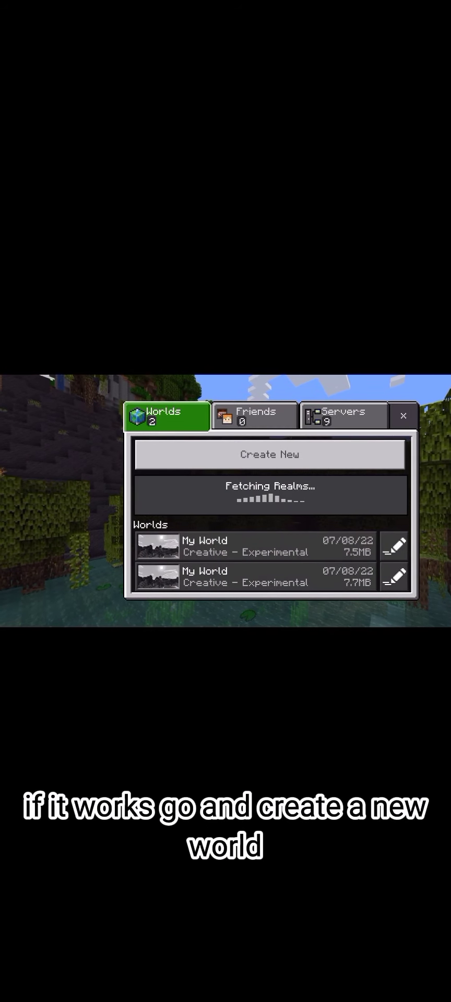
Create a new world and activate experimental gameplay in its settings.
left_click(270, 454)
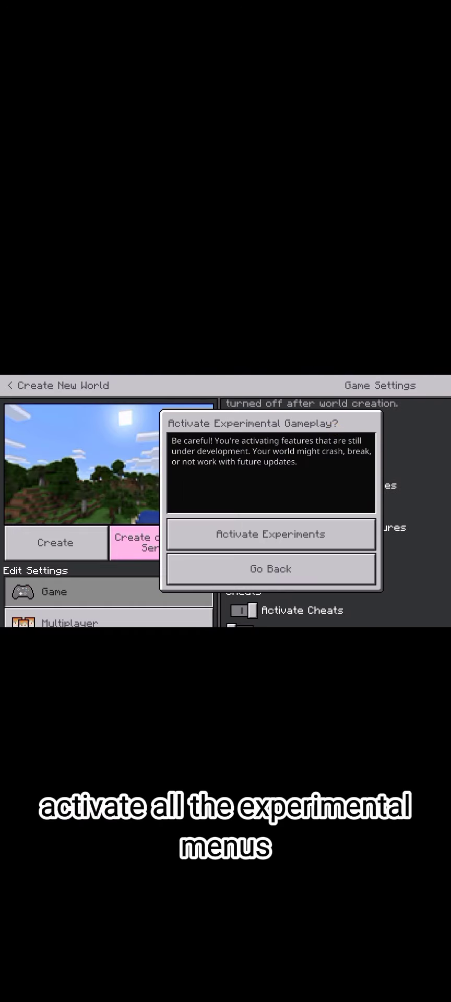
left_click(270, 535)
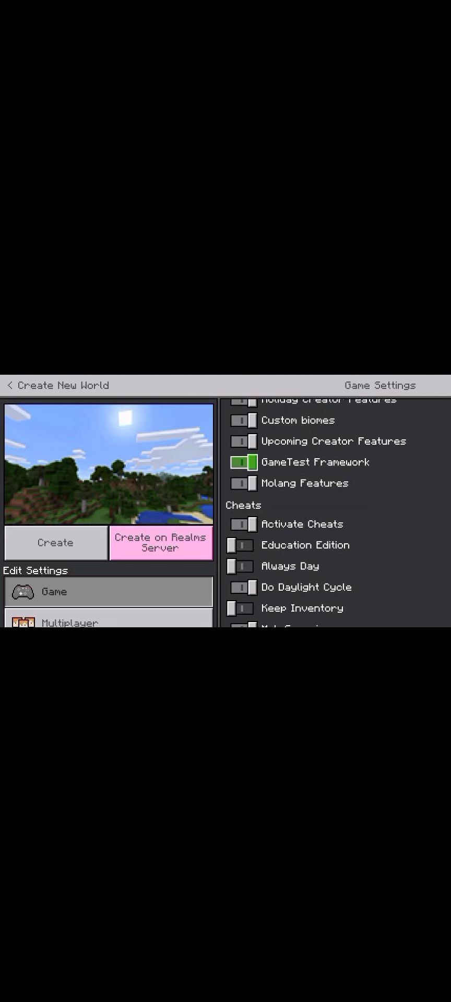
Activate the v5.2 More Tools resource and behavior packs under the world's add-ons.
left_click(109, 594)
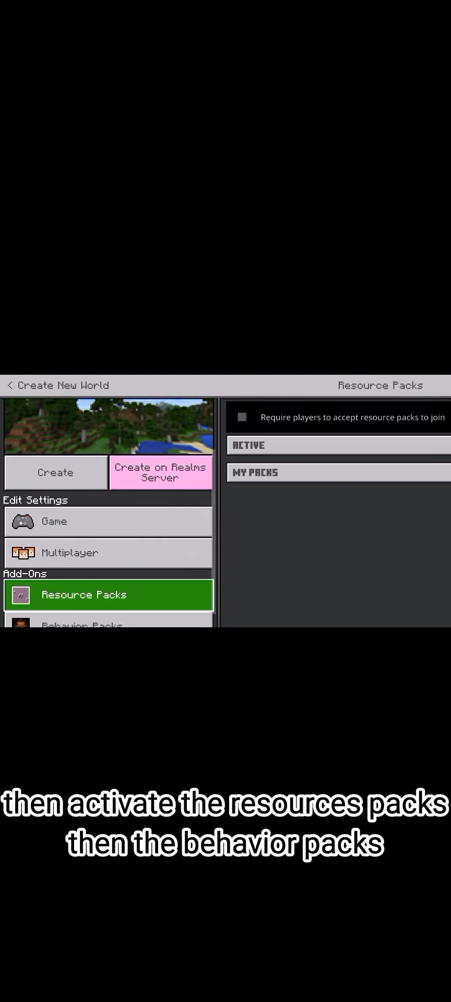
left_click(108, 627)
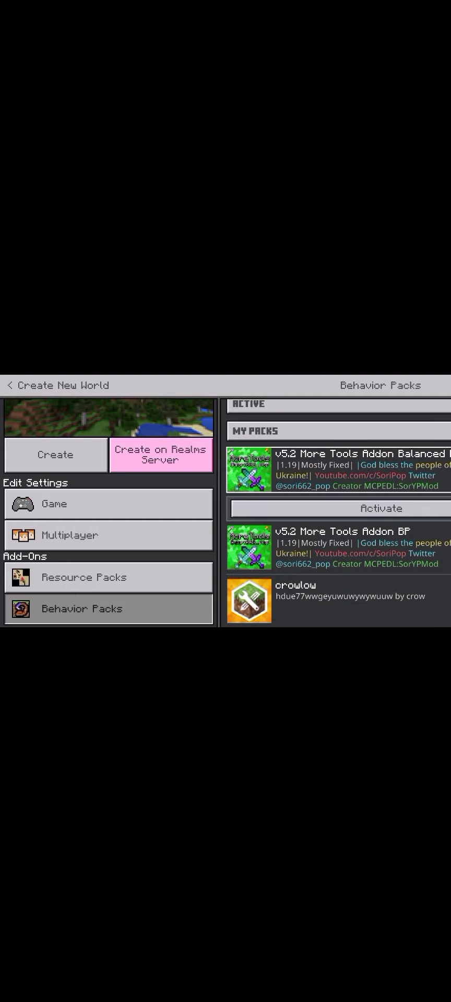
left_click(108, 504)
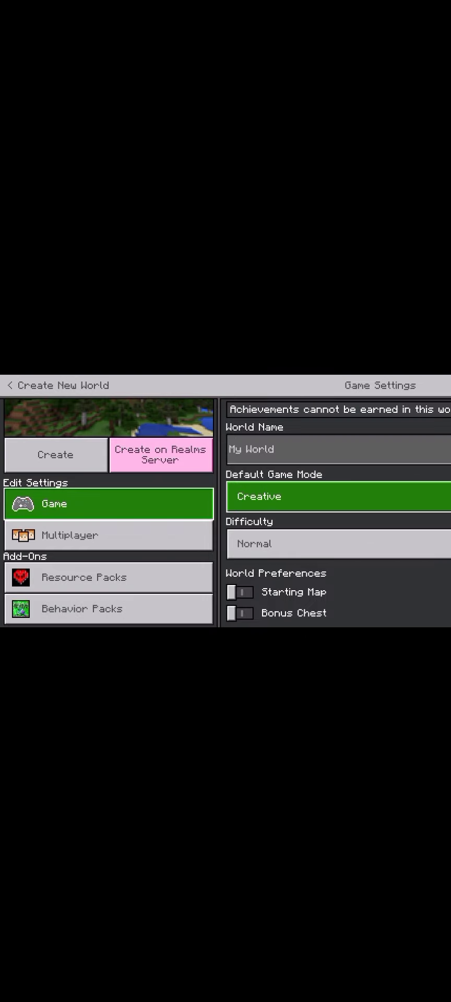